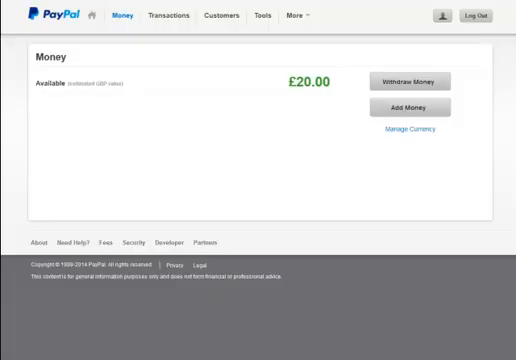
mouse_move(264, 108)
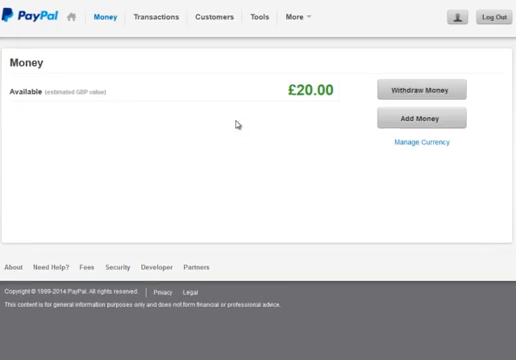
- Reach the Instant Payment Notification settings via Profile and settings and My selling preferences
left_click(302, 16)
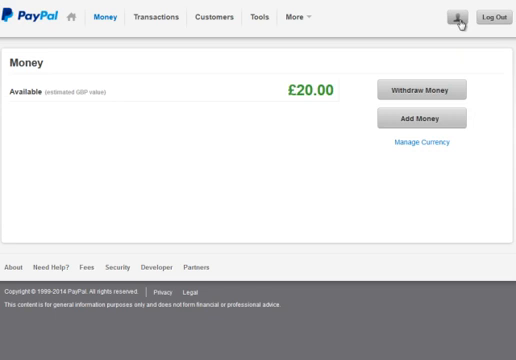
left_click(452, 18)
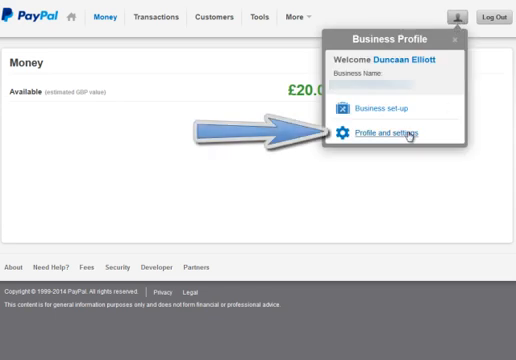
left_click(384, 132)
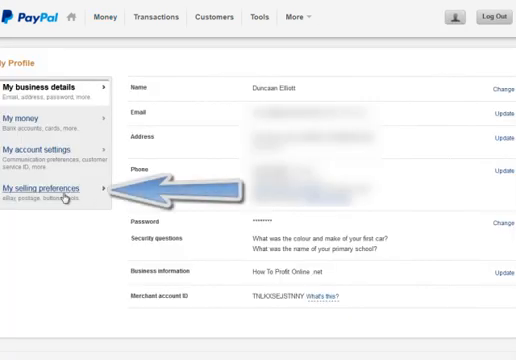
left_click(56, 188)
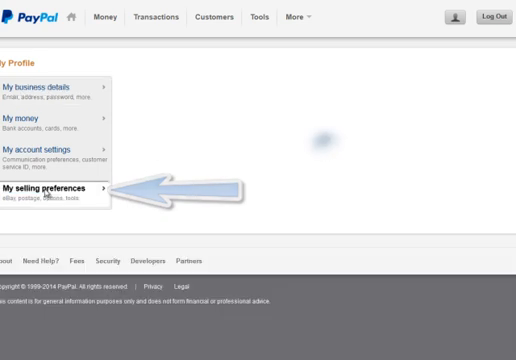
left_click(58, 190)
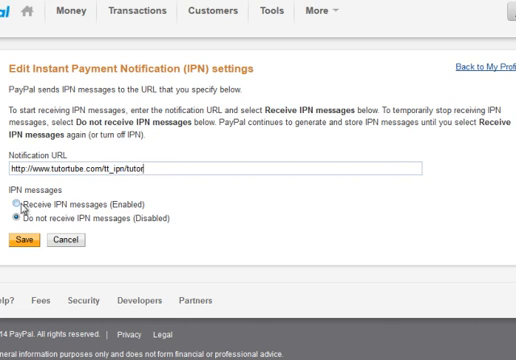
- Enable 'Receive IPN messages' for the TutorTube notification URL and save the IPN settings
left_click(24, 200)
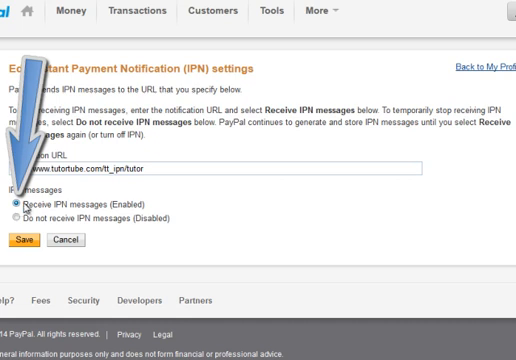
mouse_move(116, 210)
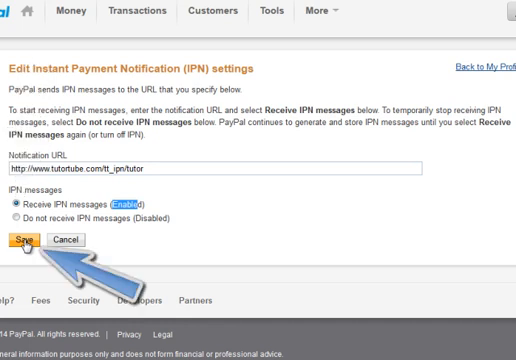
left_click(20, 238)
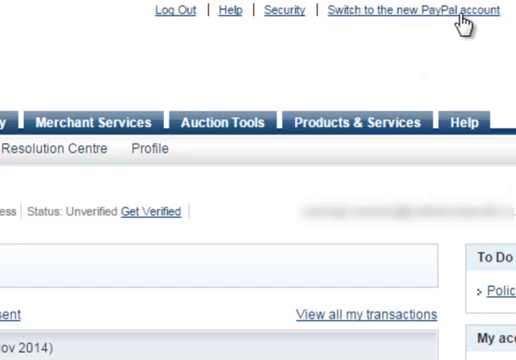
mouse_move(336, 236)
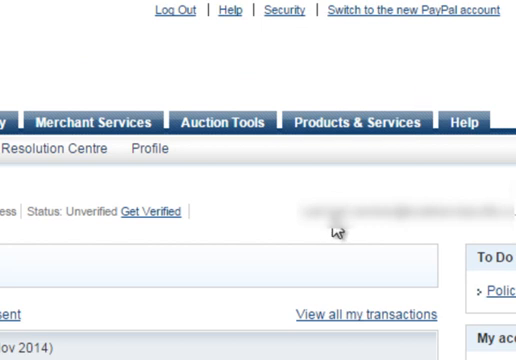
mouse_move(116, 210)
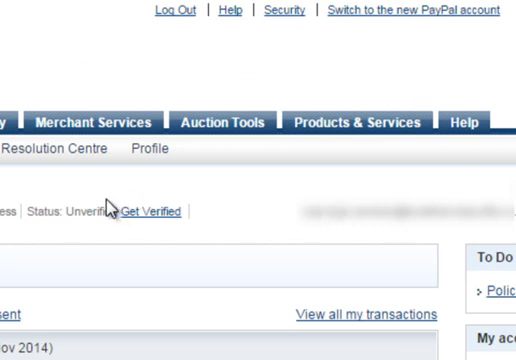
mouse_move(88, 212)
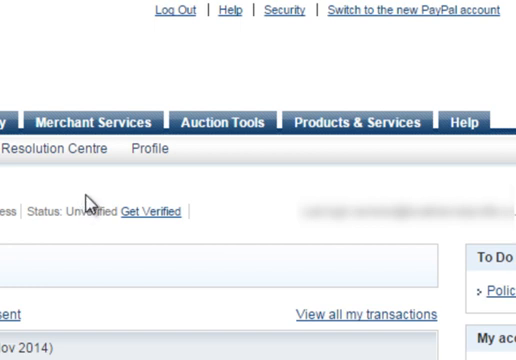
- Show the classic-layout Profile menu listing My Selling Preferences
left_click(152, 148)
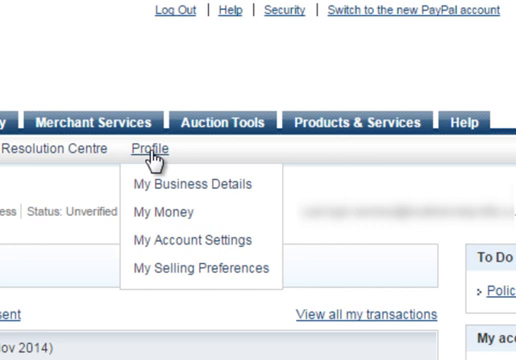
mouse_move(158, 156)
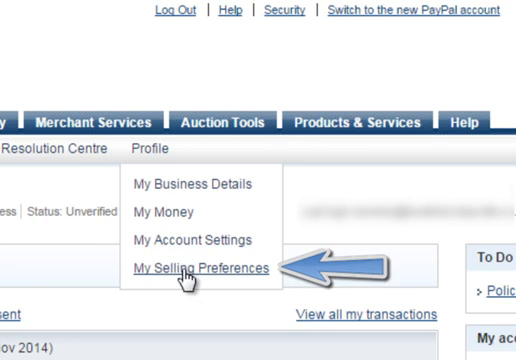
mouse_move(172, 276)
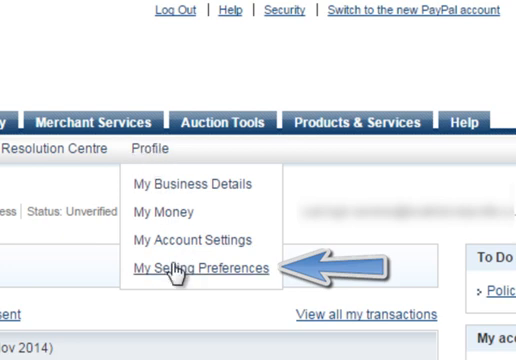
- In classic My Selling Preferences, save IPN with the TutorTube URL and delivery Enabled
left_click(200, 268)
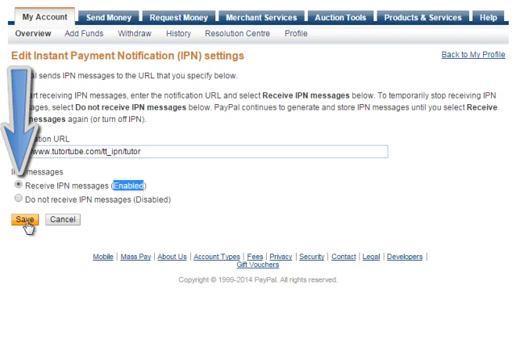
left_click(32, 218)
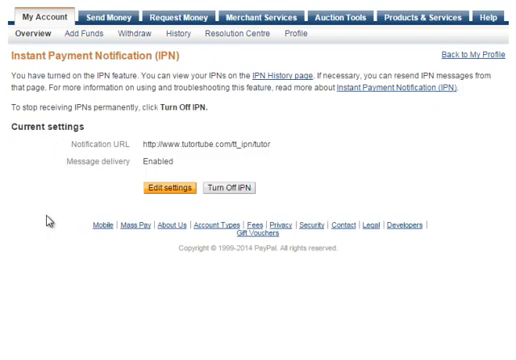
mouse_move(120, 144)
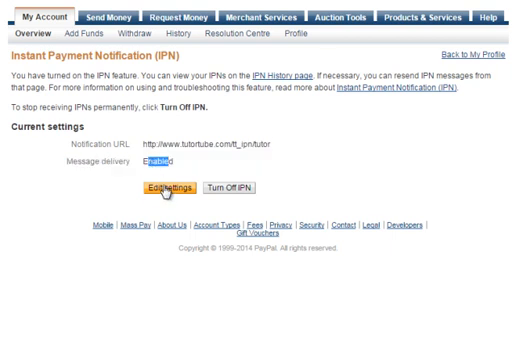
mouse_move(168, 190)
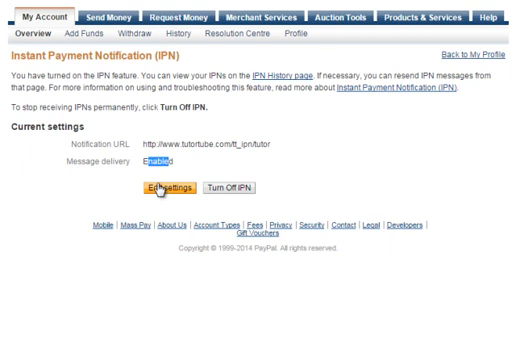
mouse_move(158, 188)
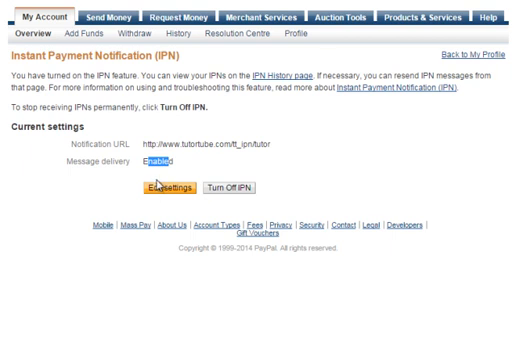
mouse_move(156, 190)
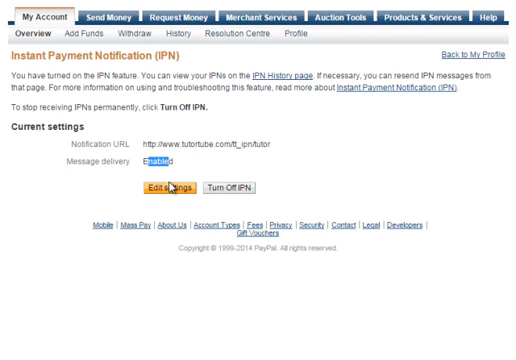
mouse_move(174, 188)
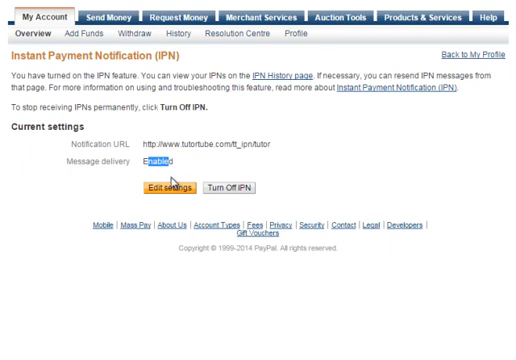
mouse_move(176, 180)
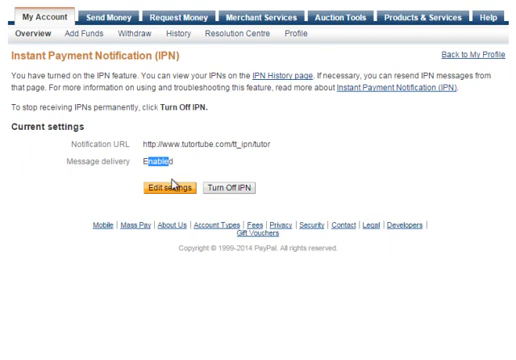